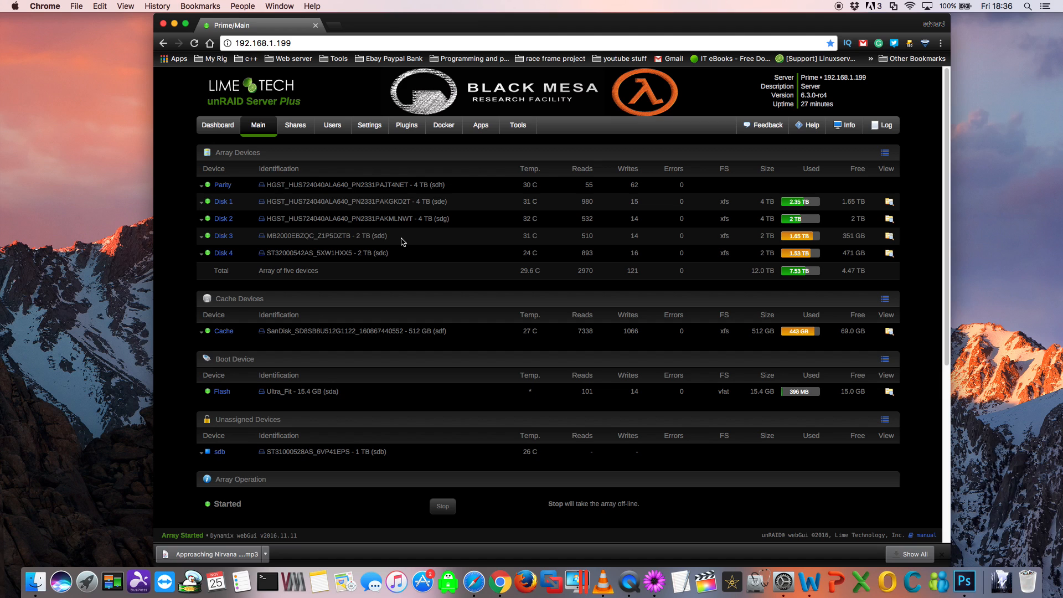
# - View the SMART self-test options and attribute table for unassigned disk sdb
pyautogui.scroll(-3)
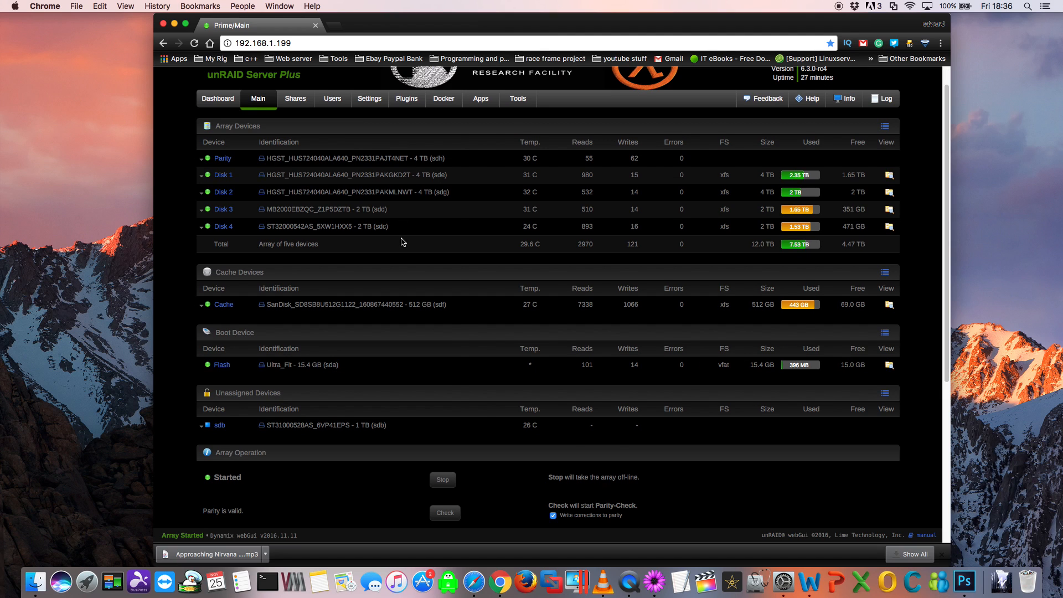
pyautogui.scroll(-3)
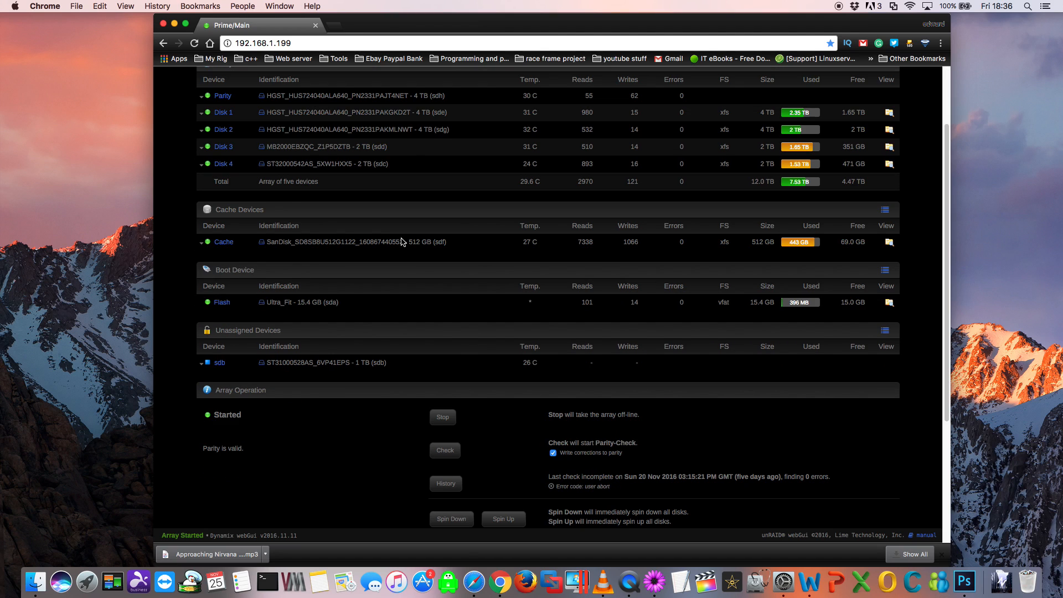
pyautogui.moveTo(246, 339)
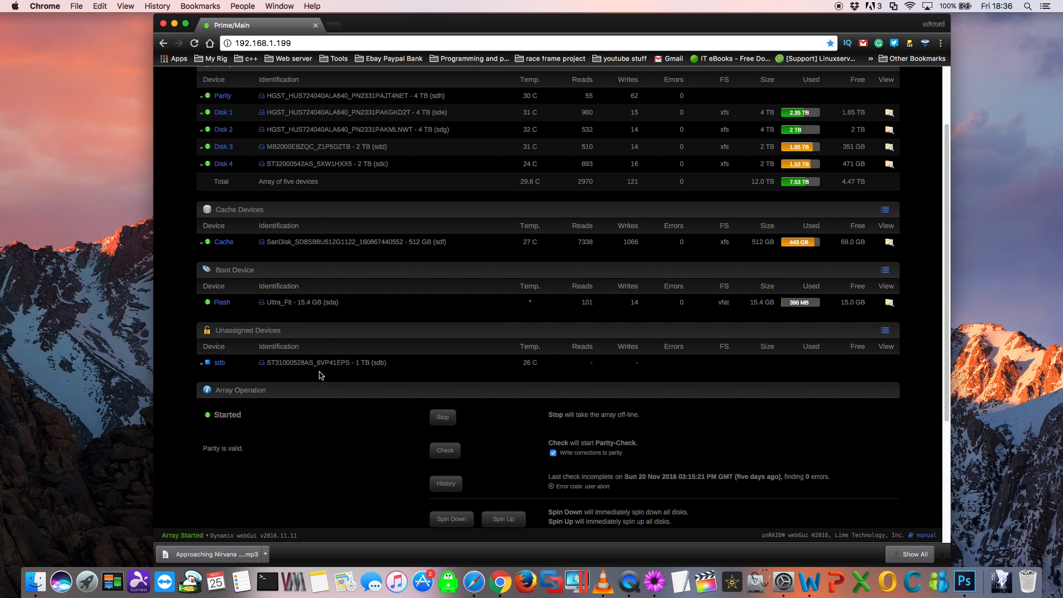
pyautogui.moveTo(315, 364)
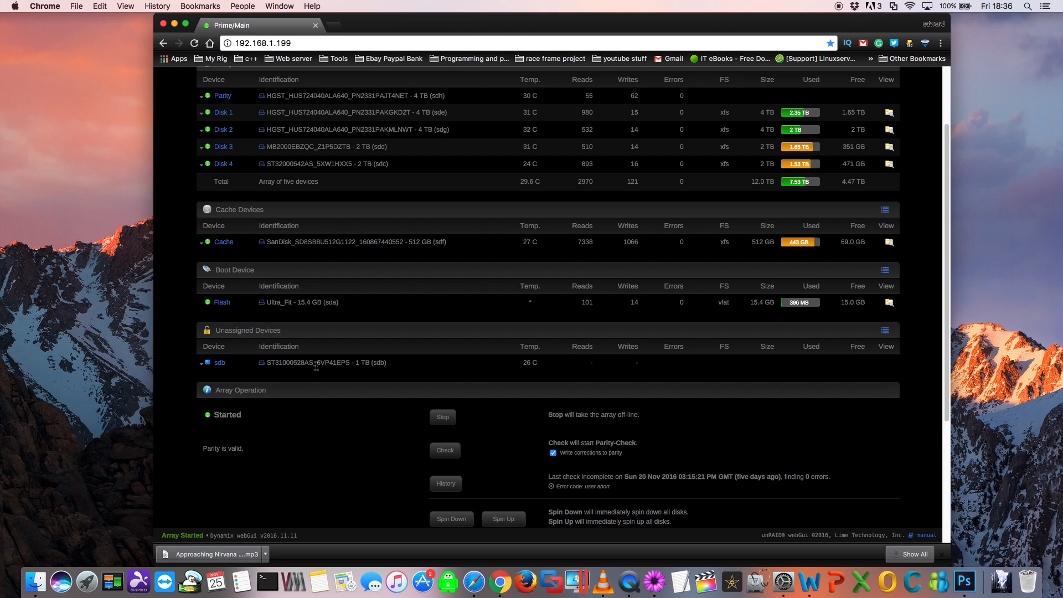
pyautogui.moveTo(219, 363)
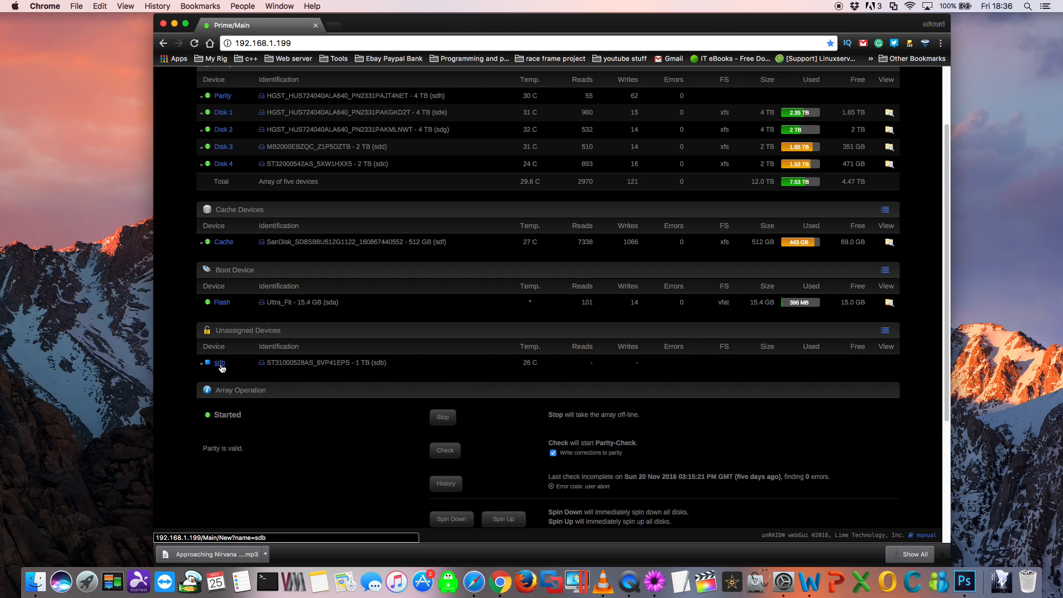
pyautogui.click(219, 362)
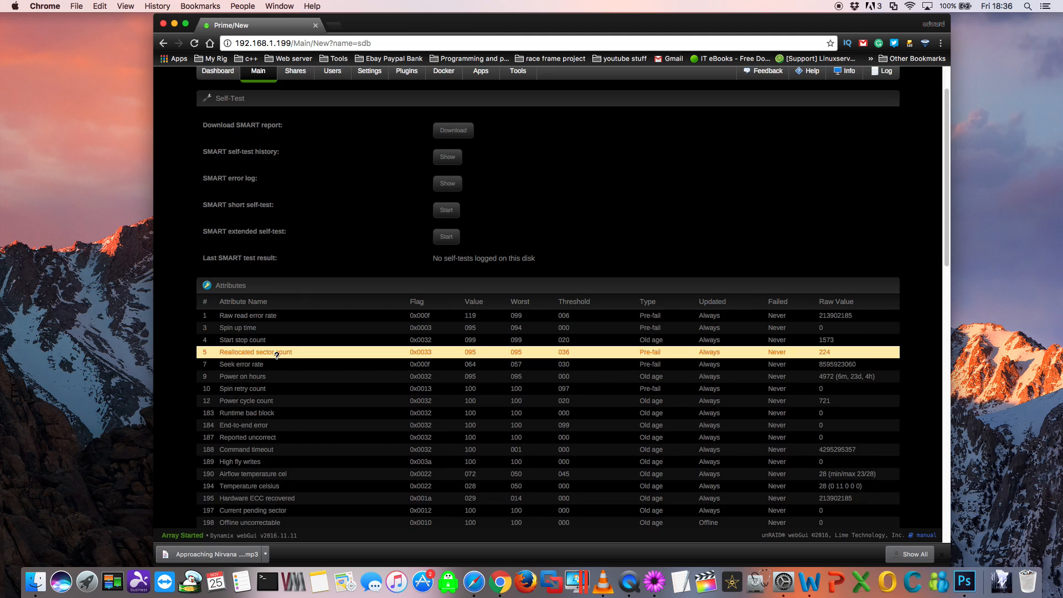
pyautogui.scroll(-3)
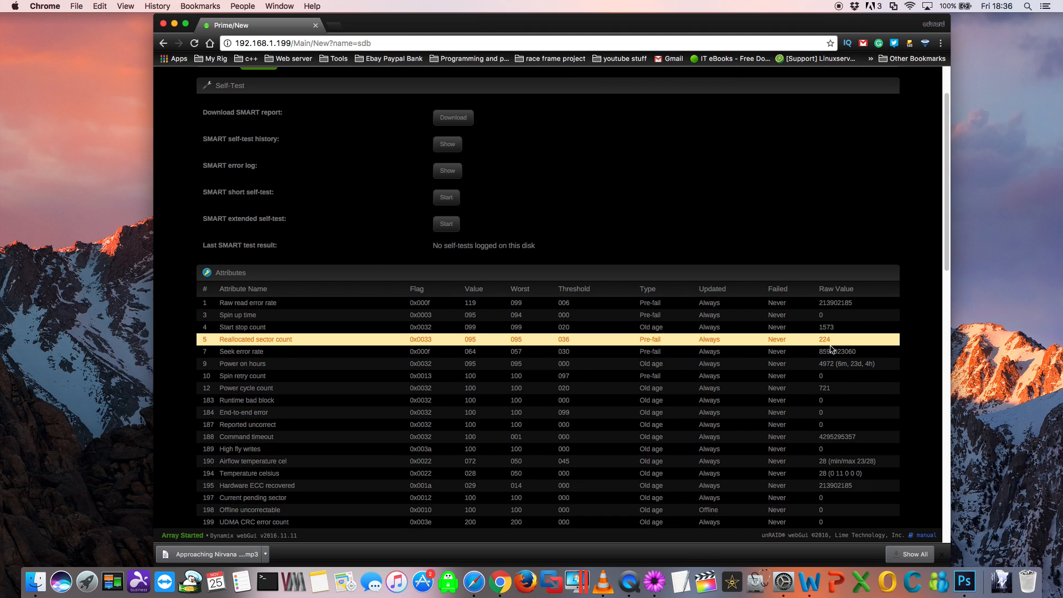
pyautogui.moveTo(598, 337)
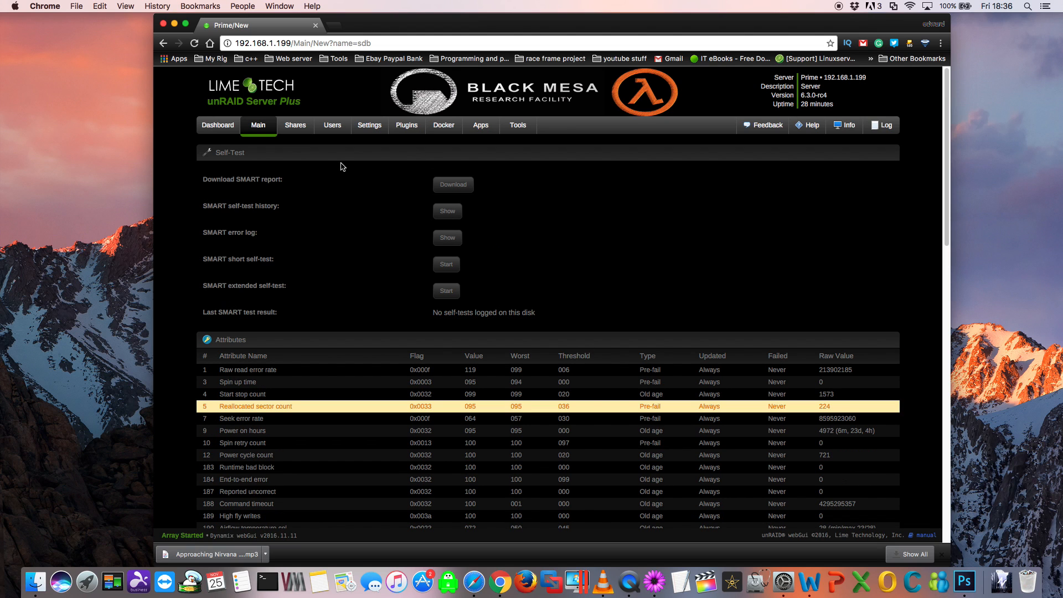
# - Return to the Main device overview listing array, cache, boot and unassigned drives
pyautogui.click(258, 125)
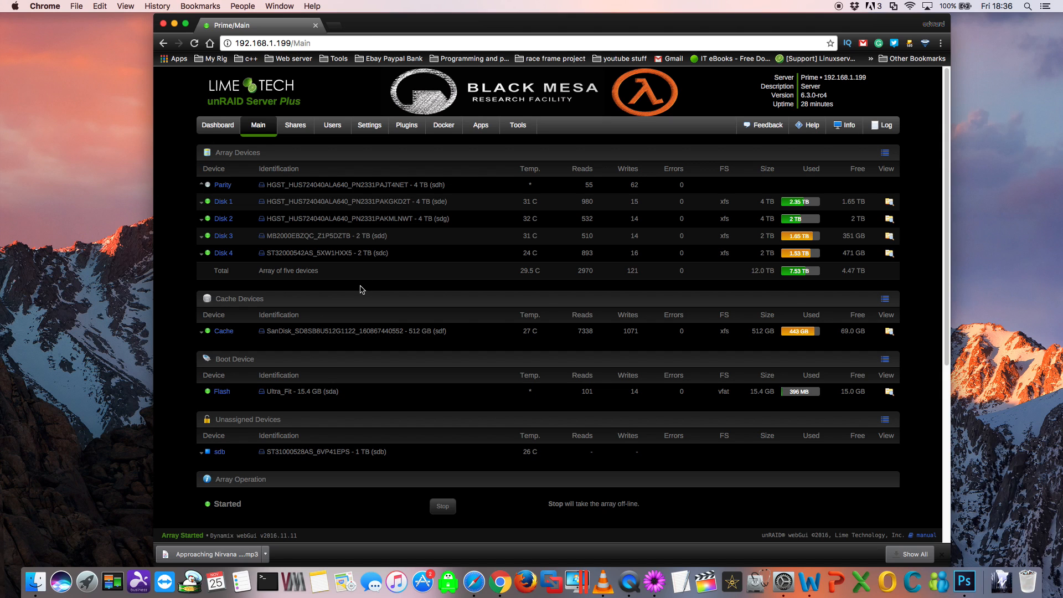
pyautogui.moveTo(361, 245)
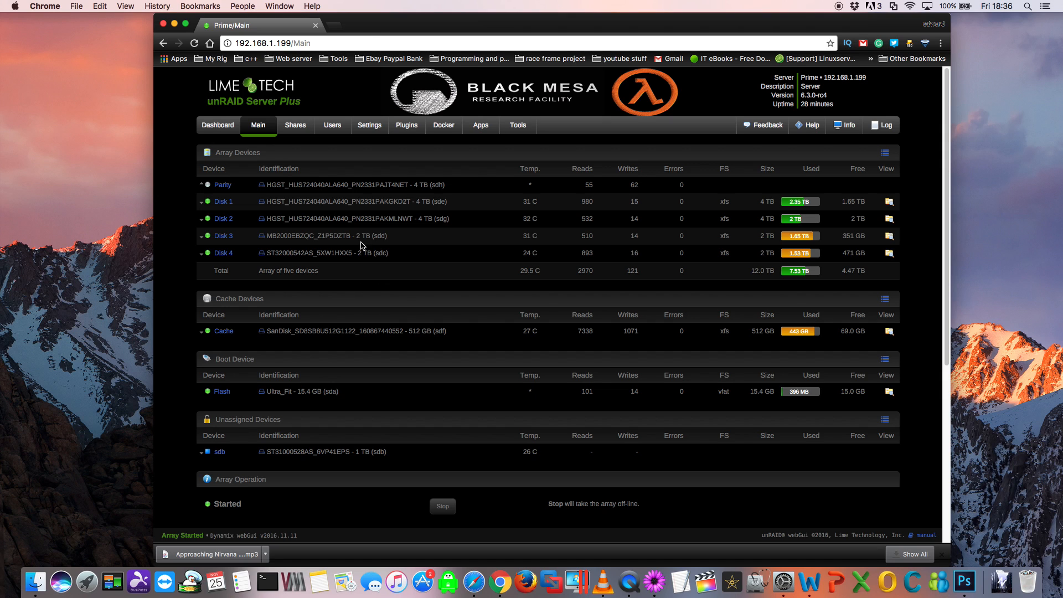
pyautogui.moveTo(222, 234)
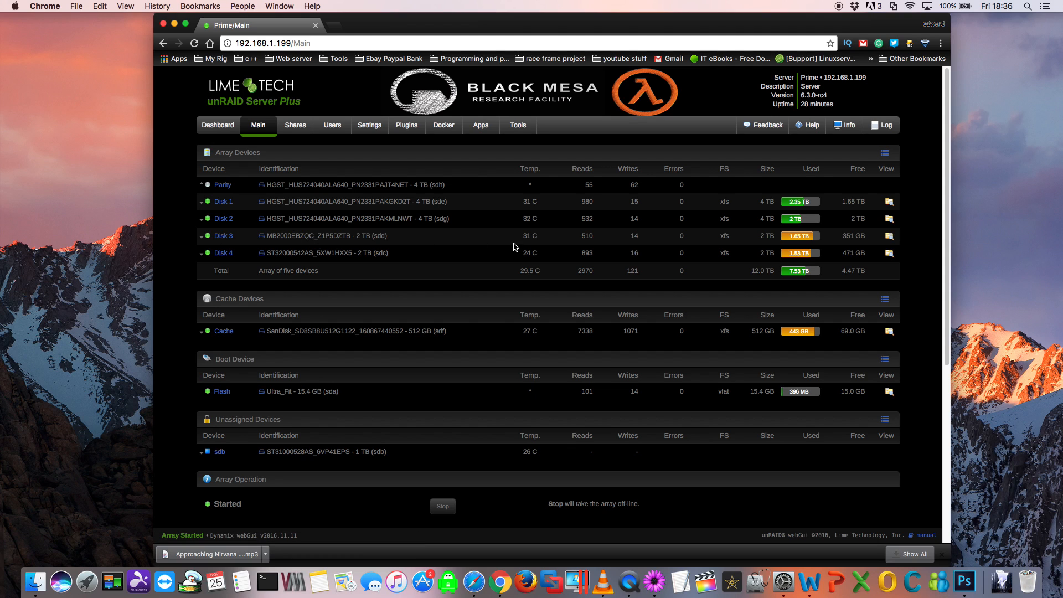
pyautogui.moveTo(769, 250)
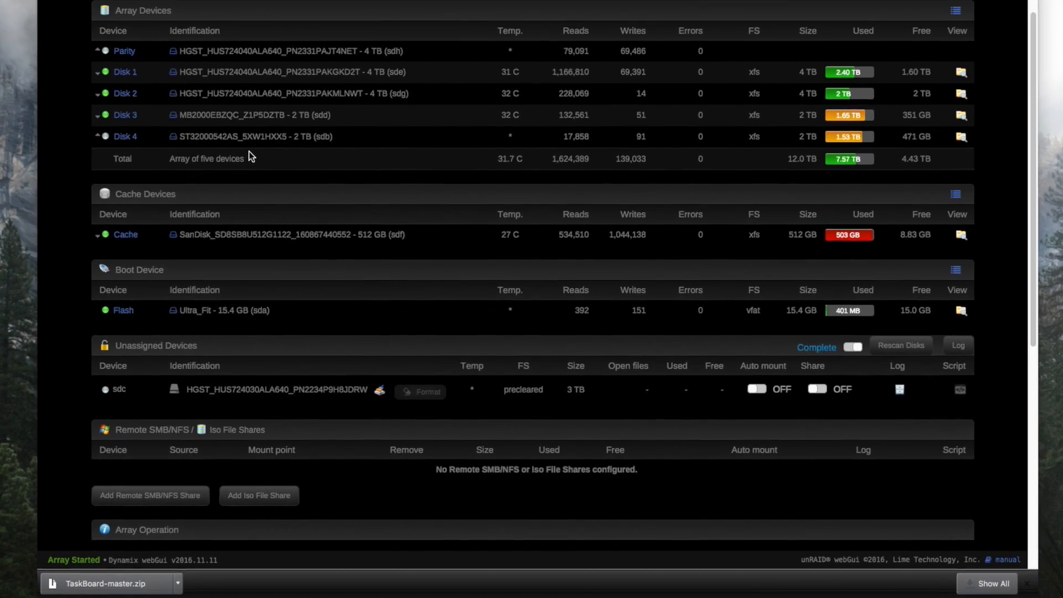
pyautogui.scroll(-3)
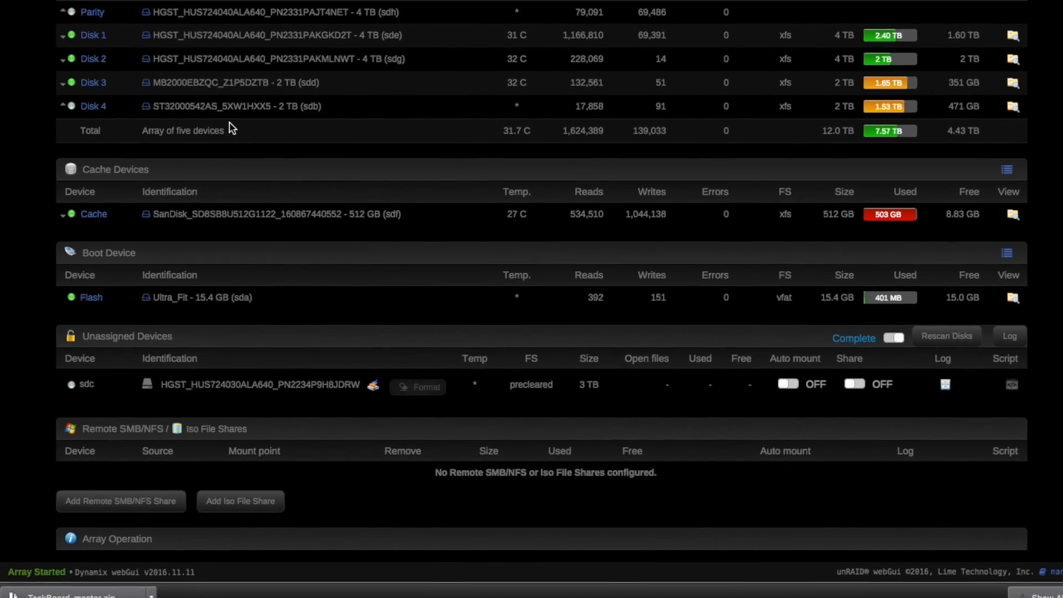
pyautogui.scroll(-3)
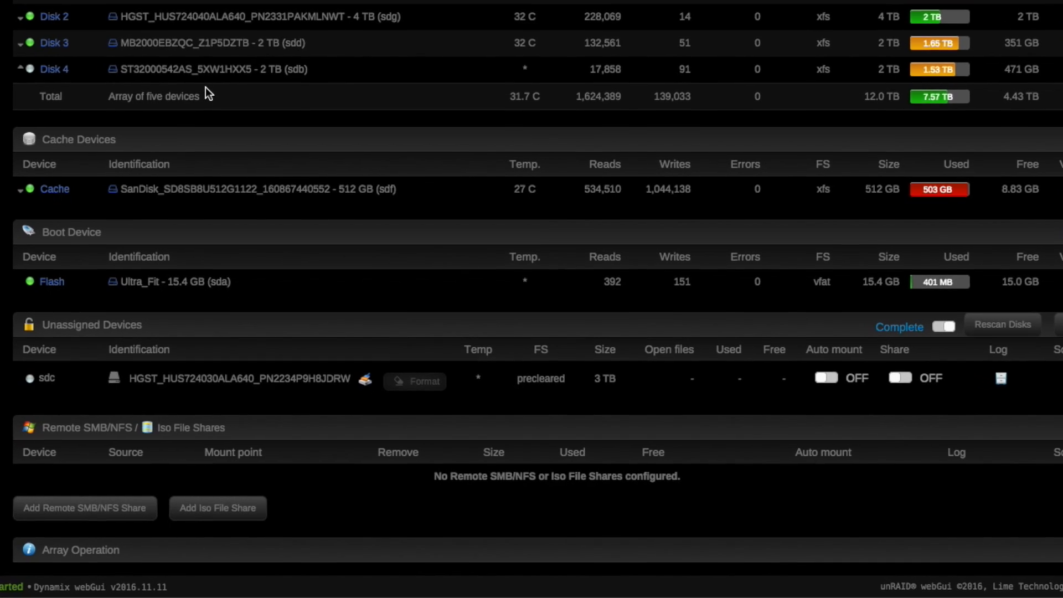
pyautogui.scroll(-3)
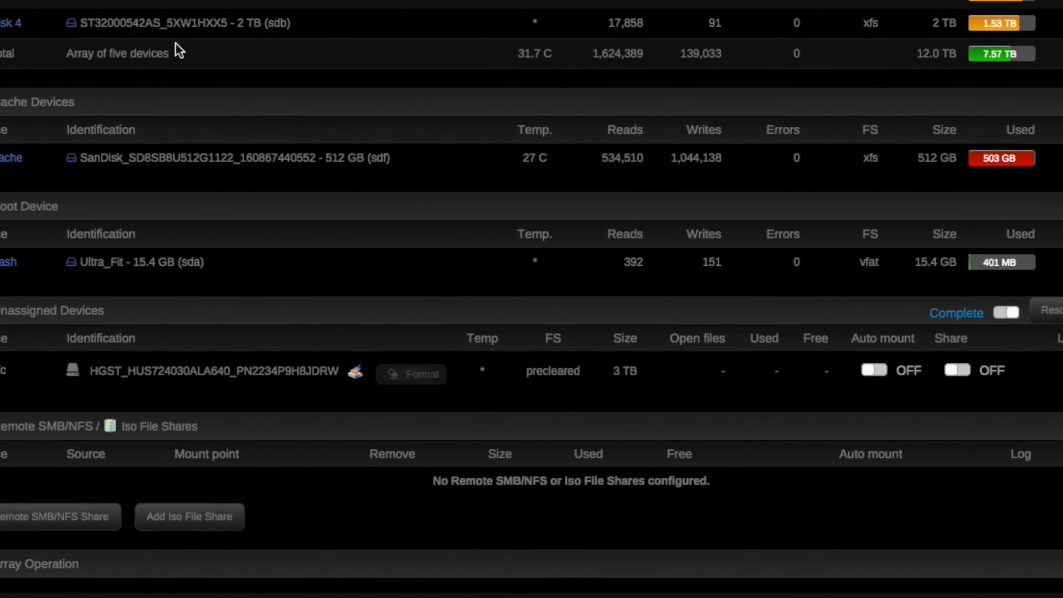
pyautogui.scroll(-3)
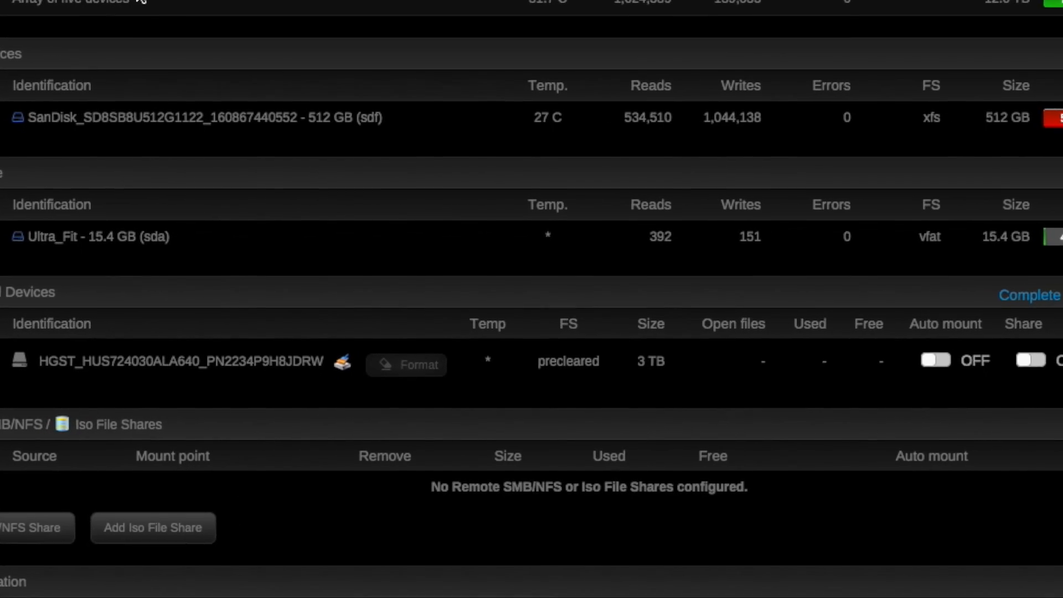
pyautogui.scroll(-3)
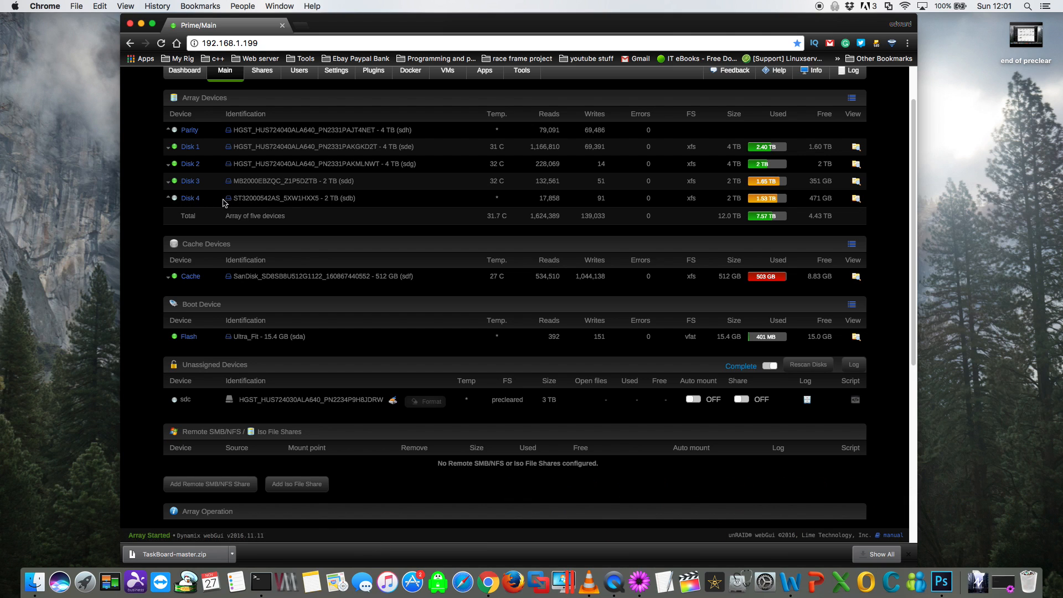
pyautogui.moveTo(248, 202)
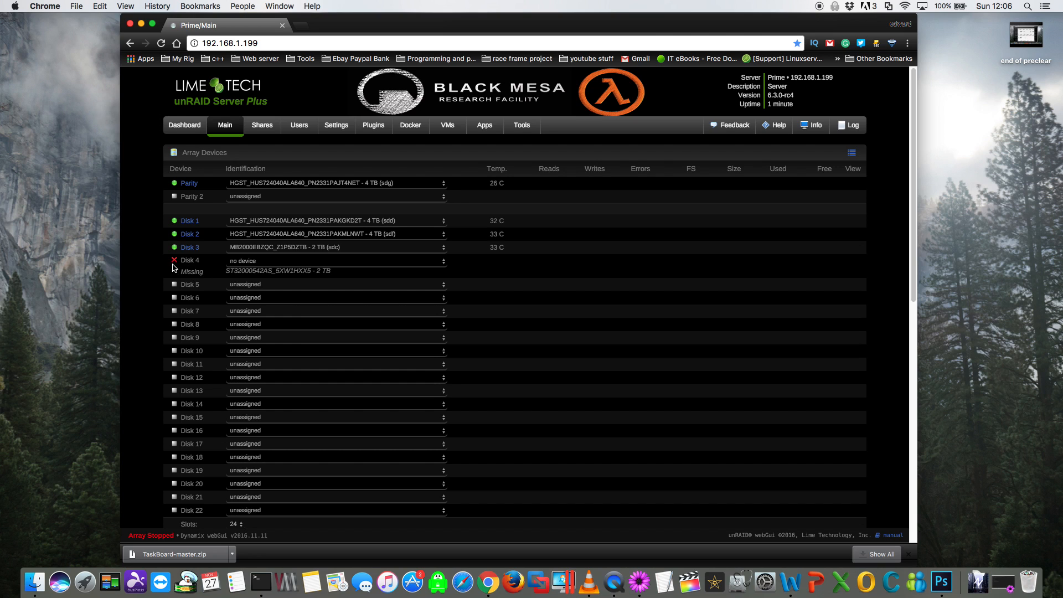
pyautogui.moveTo(172, 270)
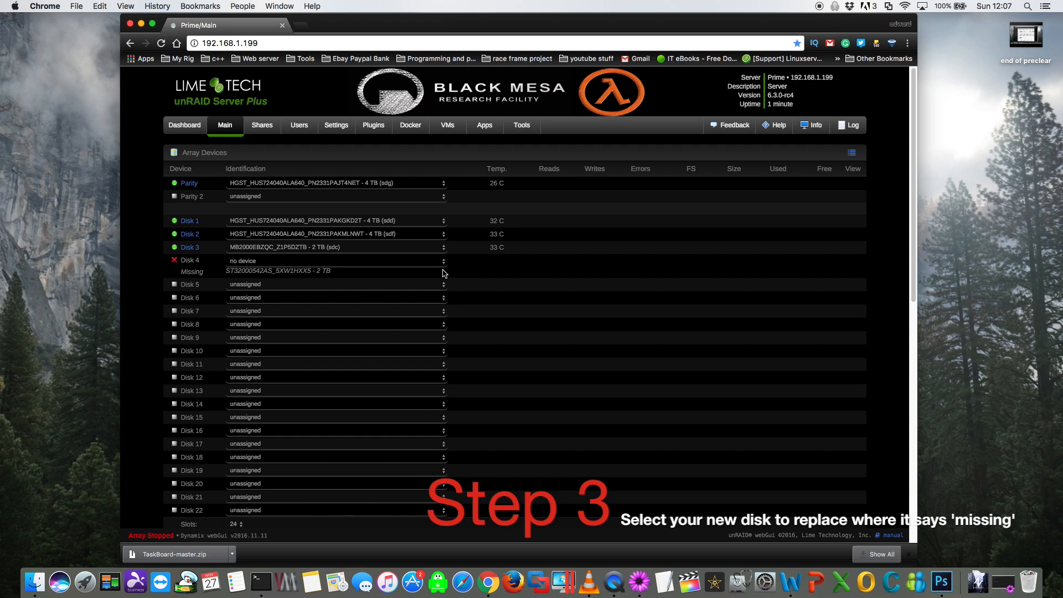
# - Assign the 3 TB HGST drive (sdb) to the Disk 4 slot and reveal Array Operation
pyautogui.click(334, 260)
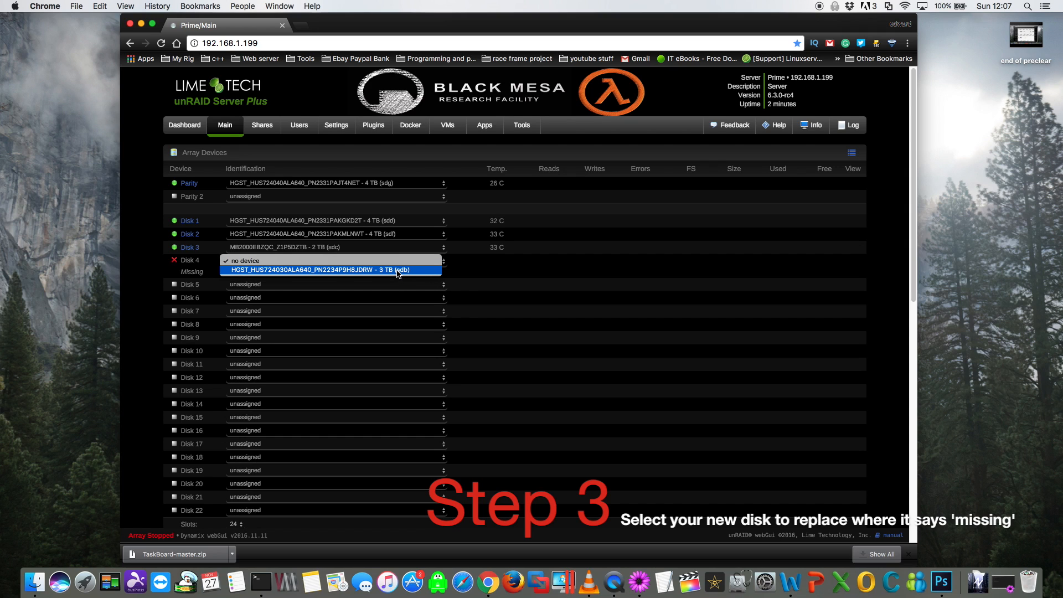
pyautogui.click(332, 269)
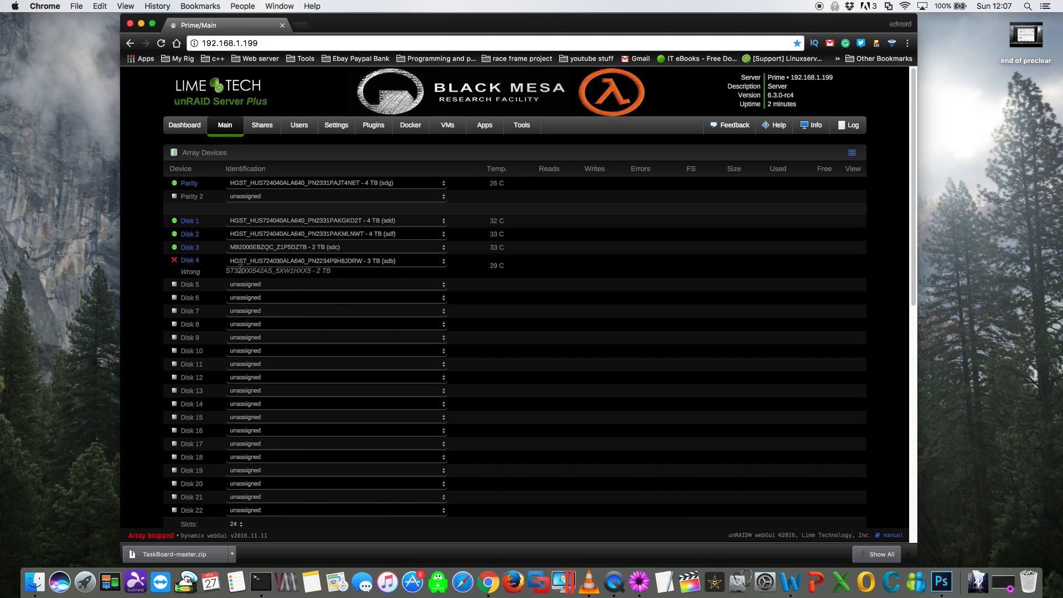
pyautogui.moveTo(375, 270)
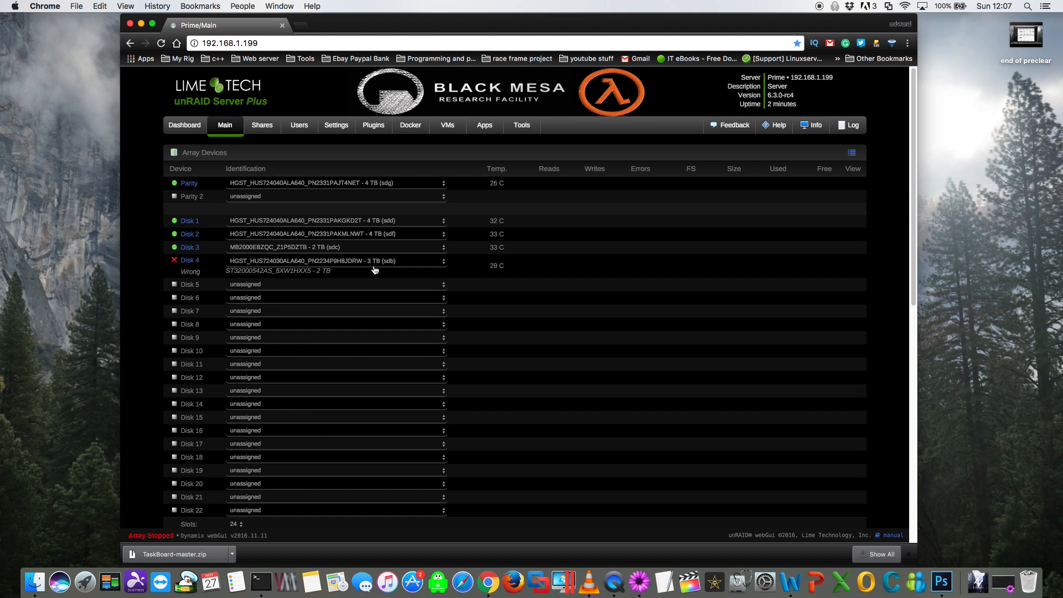
pyautogui.moveTo(224, 286)
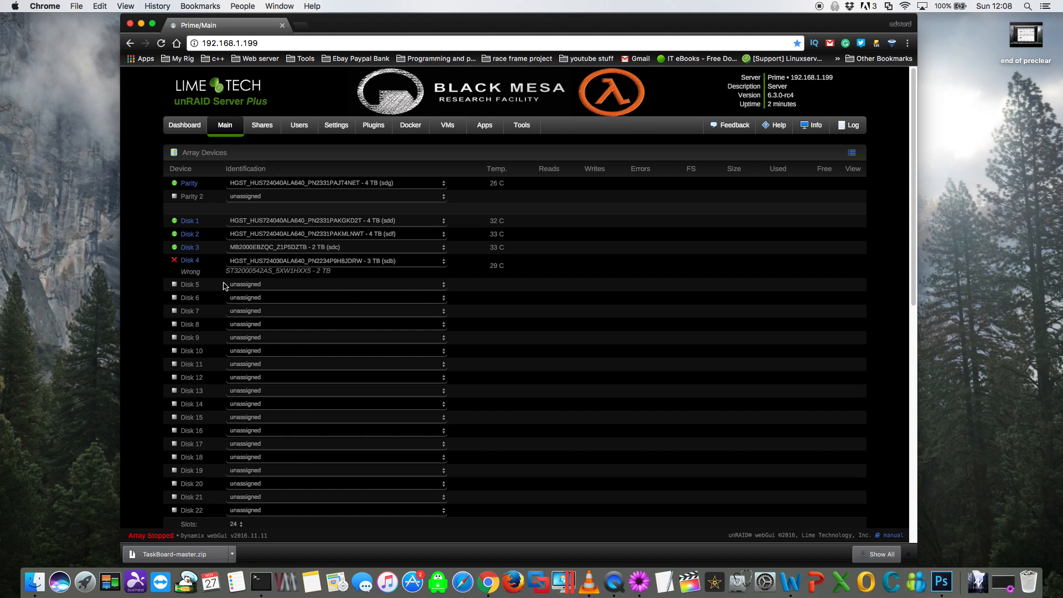
pyautogui.scroll(-3)
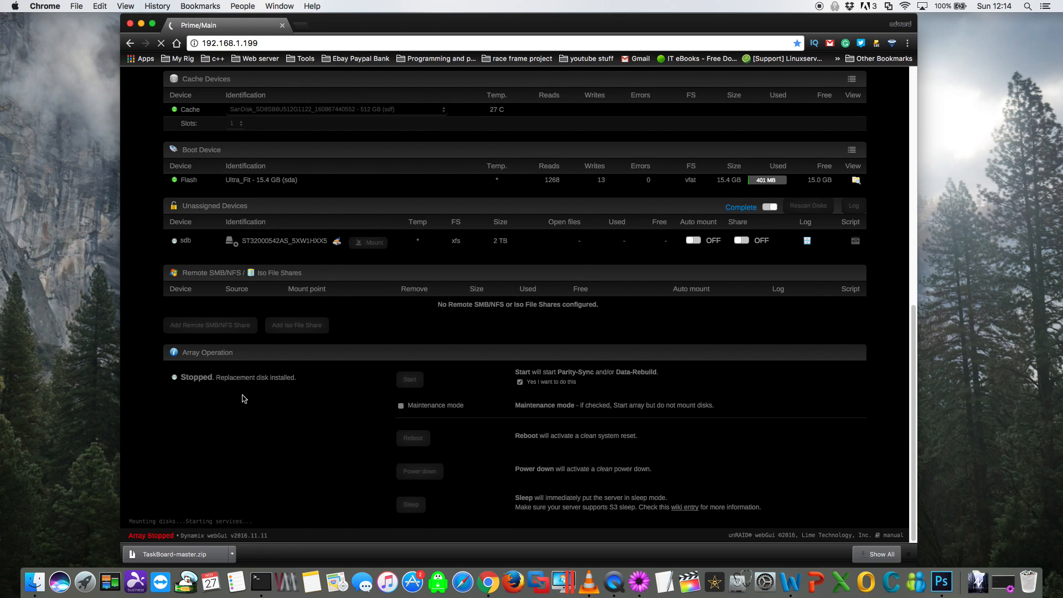
# - Confirm 'Yes I want to do this' and start the array with the data rebuild onto Disk 4
pyautogui.click(521, 382)
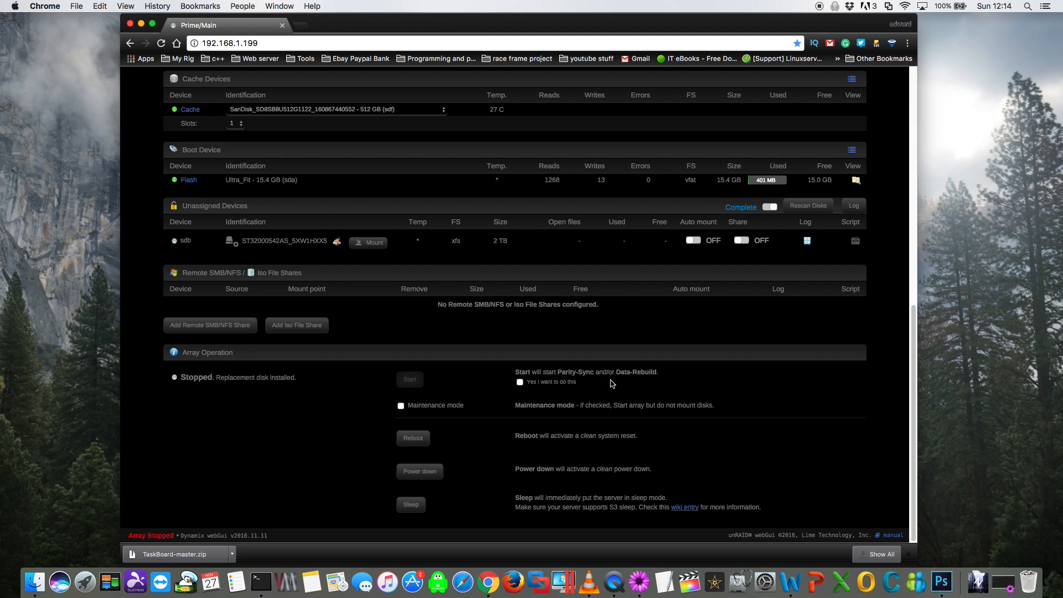
pyautogui.moveTo(523, 392)
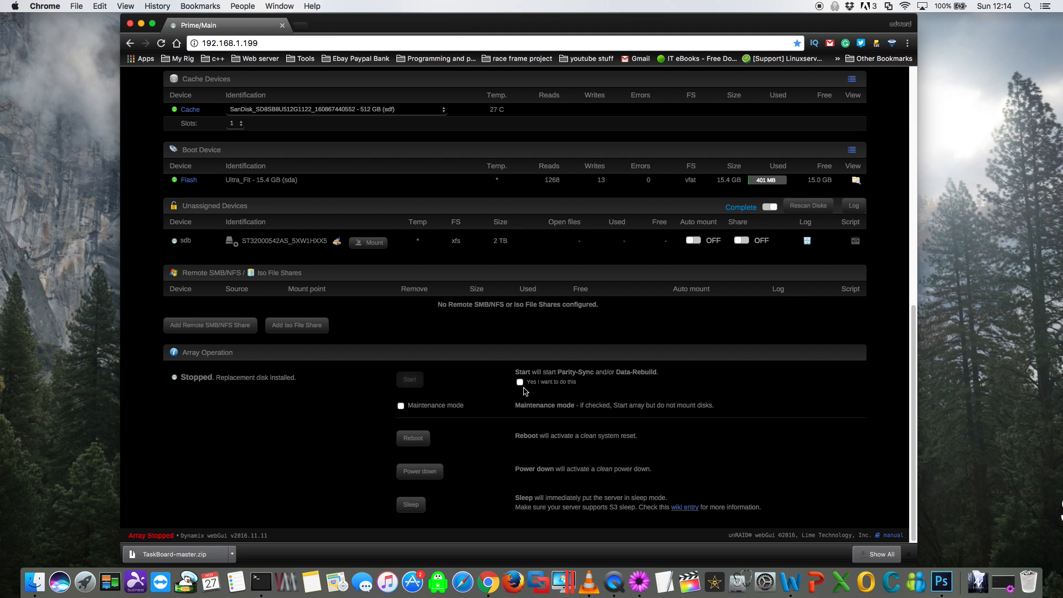
pyautogui.click(519, 382)
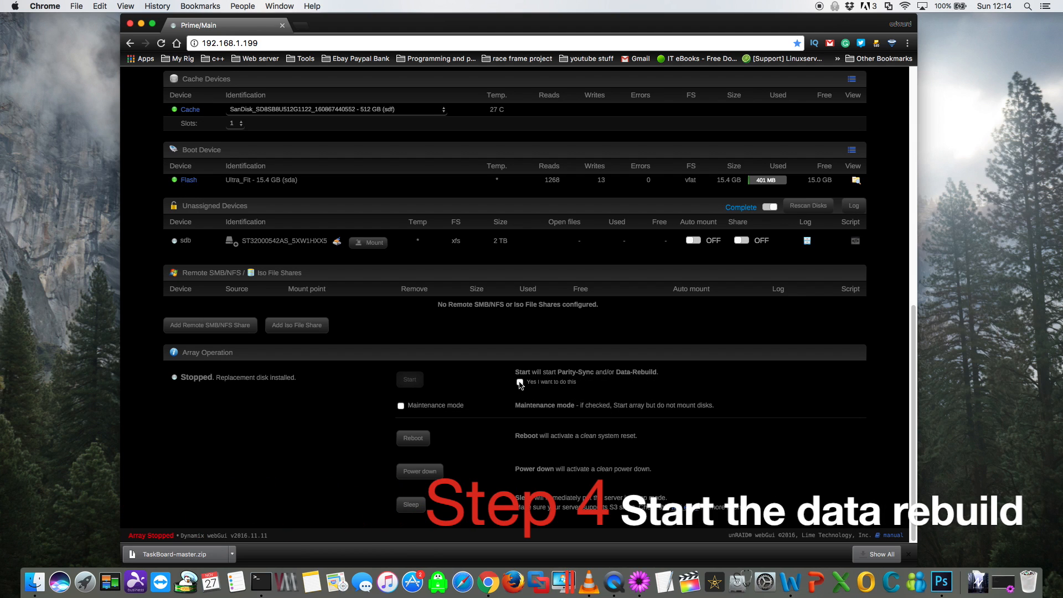
pyautogui.click(520, 382)
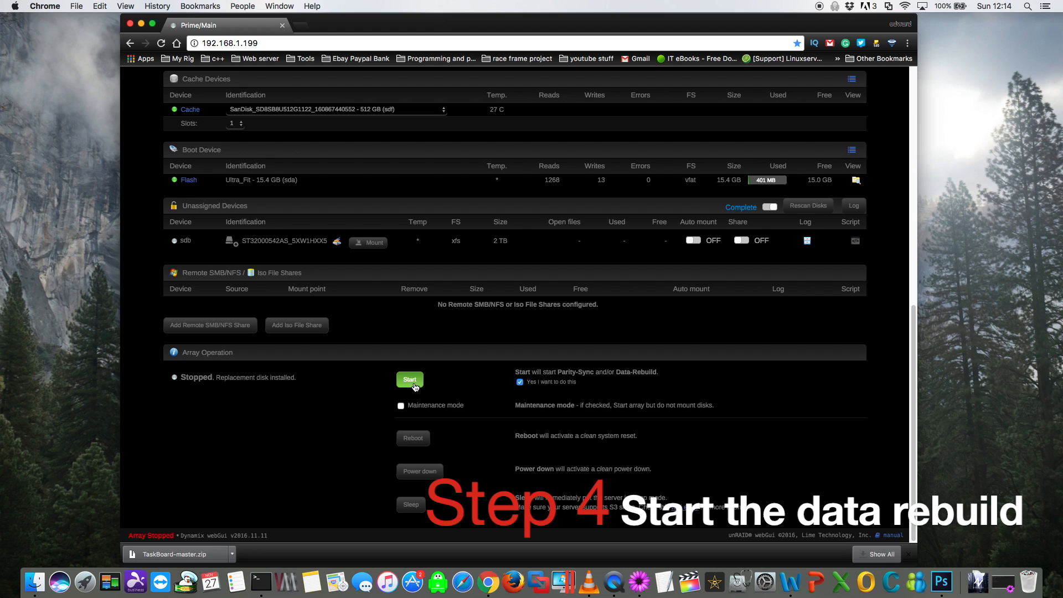
pyautogui.click(409, 378)
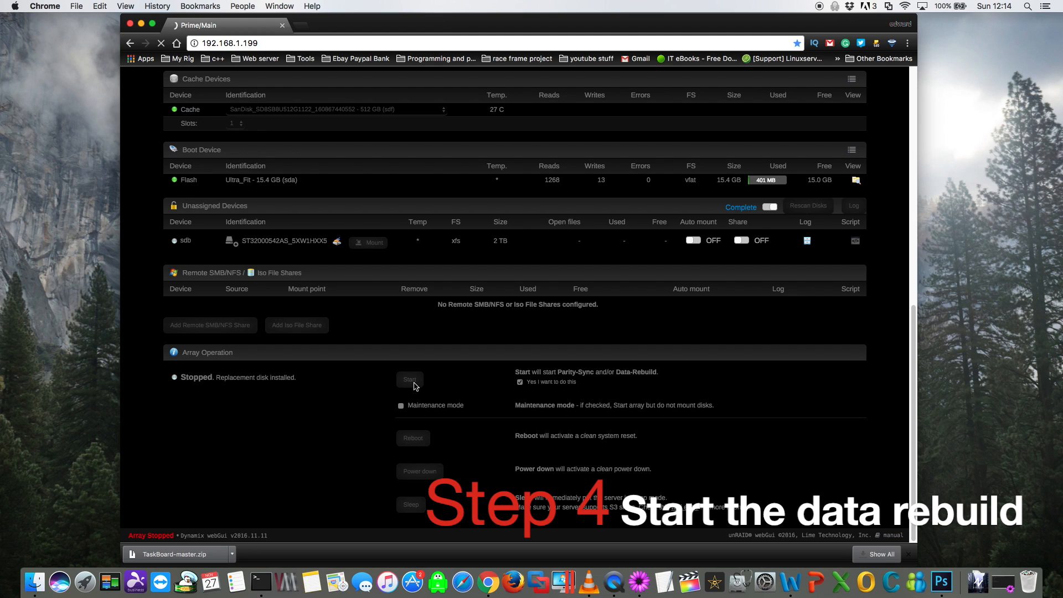
pyautogui.click(408, 378)
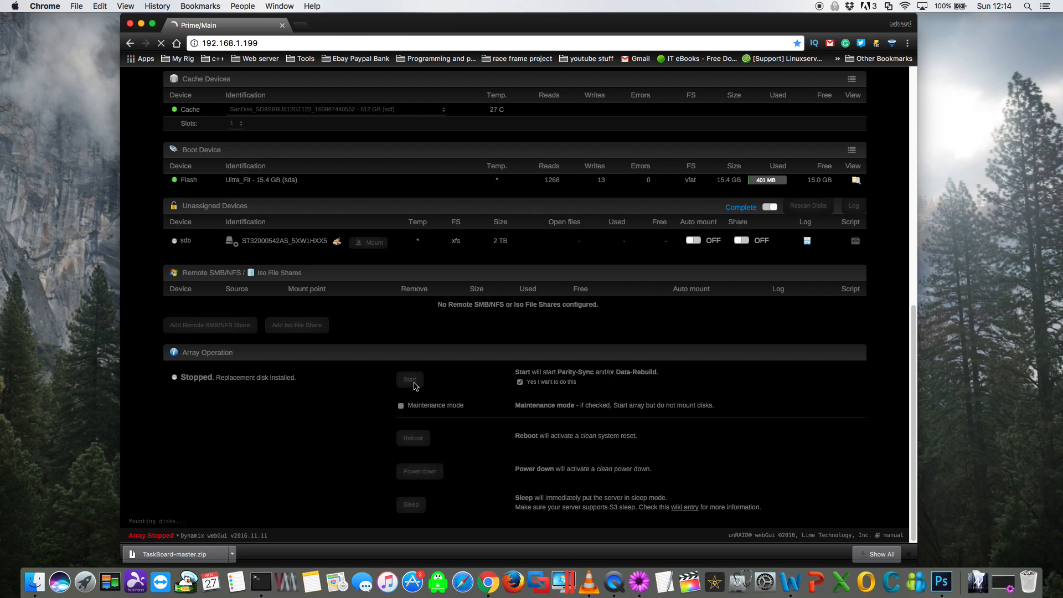
pyautogui.click(410, 379)
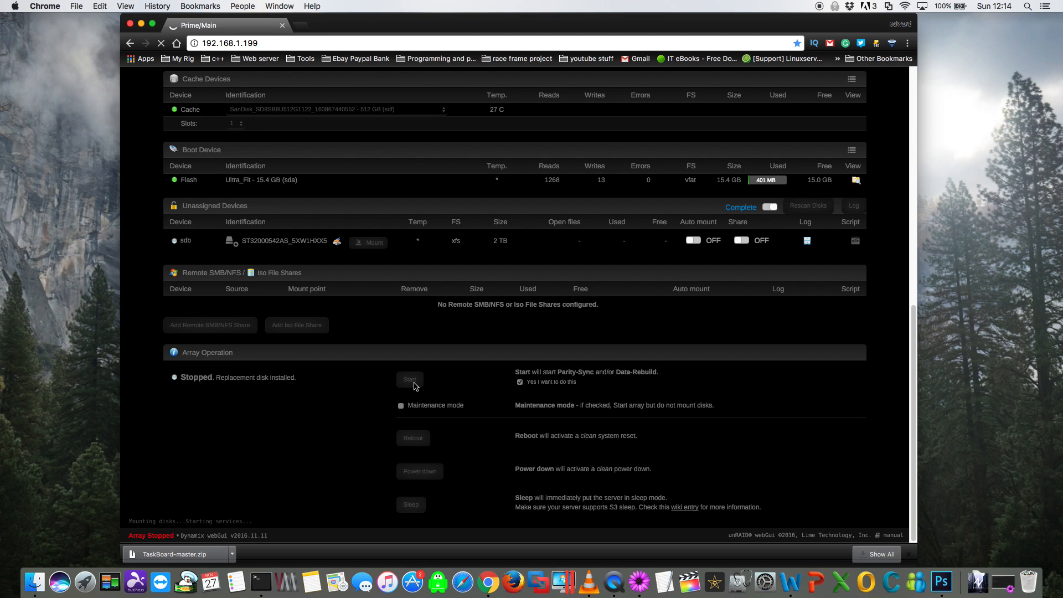
pyautogui.click(409, 378)
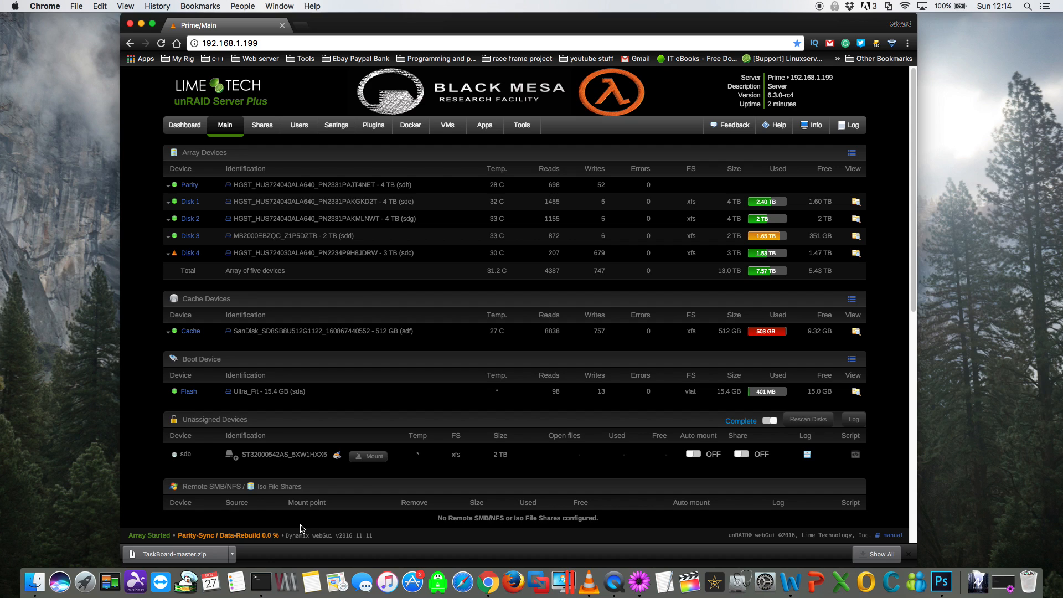
pyautogui.moveTo(177, 263)
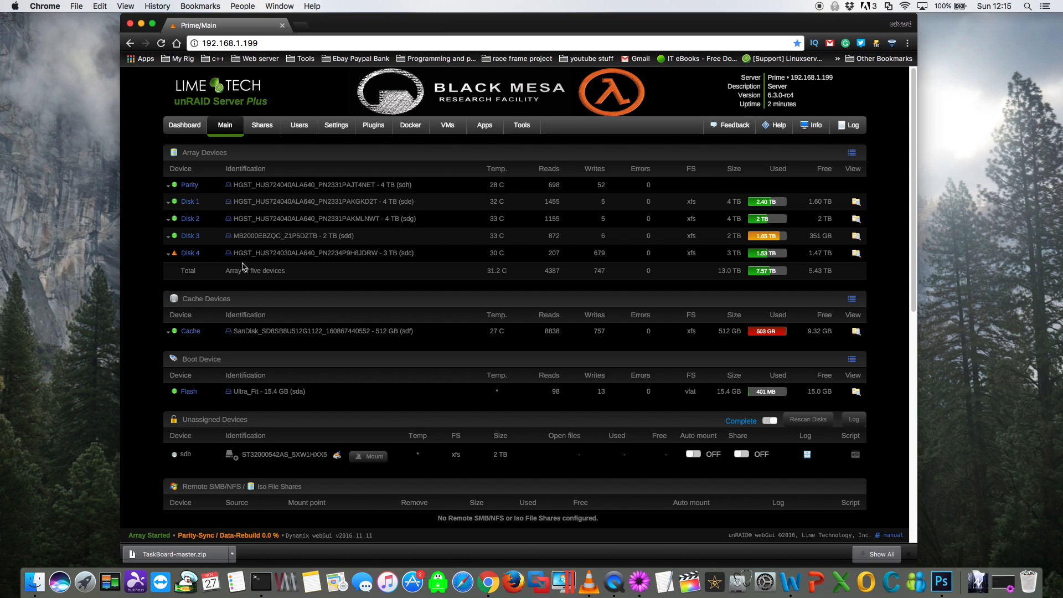
pyautogui.moveTo(262, 264)
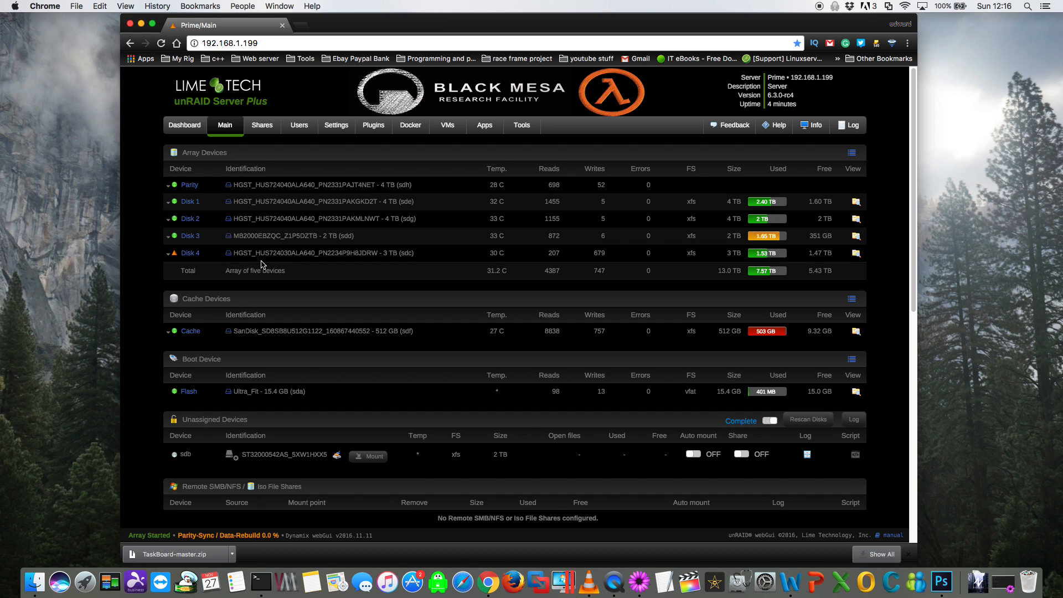
pyautogui.moveTo(312, 264)
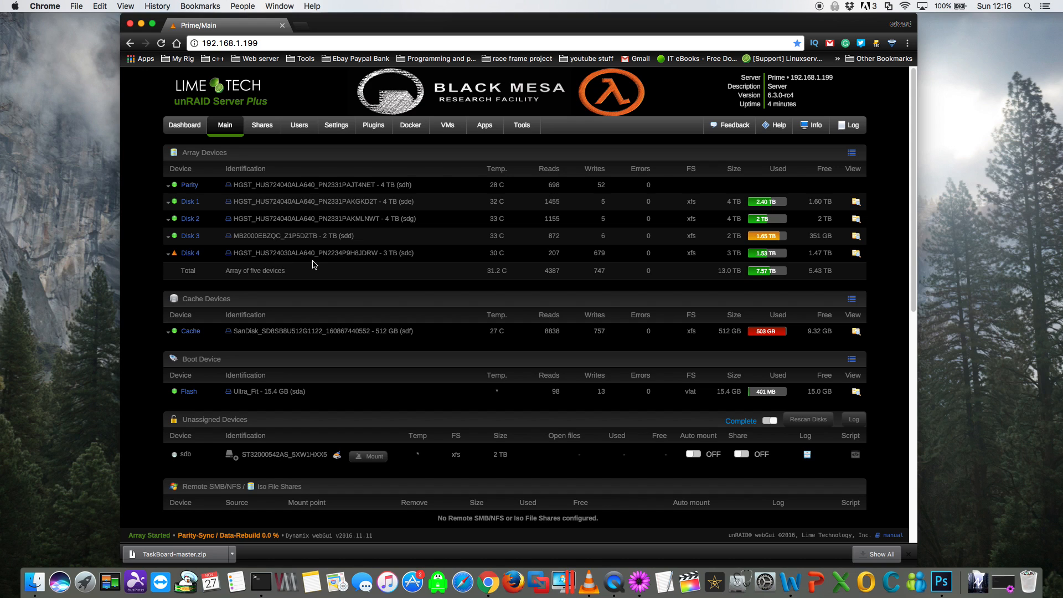
pyautogui.moveTo(302, 292)
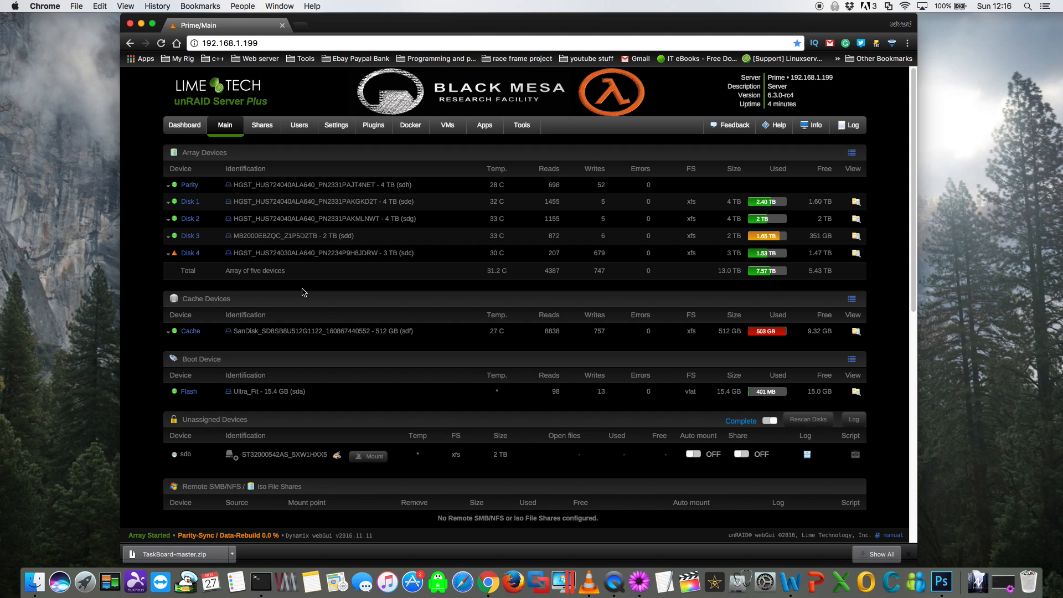
pyautogui.moveTo(191, 252)
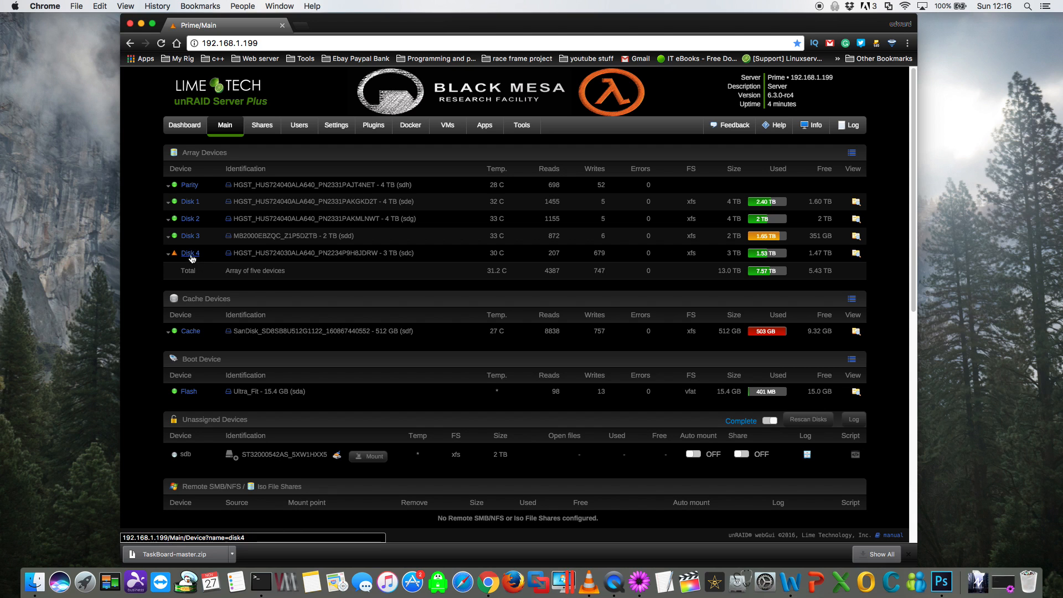
# - Check the status bar shows Array Started with Parity-Sync / Data-Rebuild at 0.0%
pyautogui.scroll(-3)
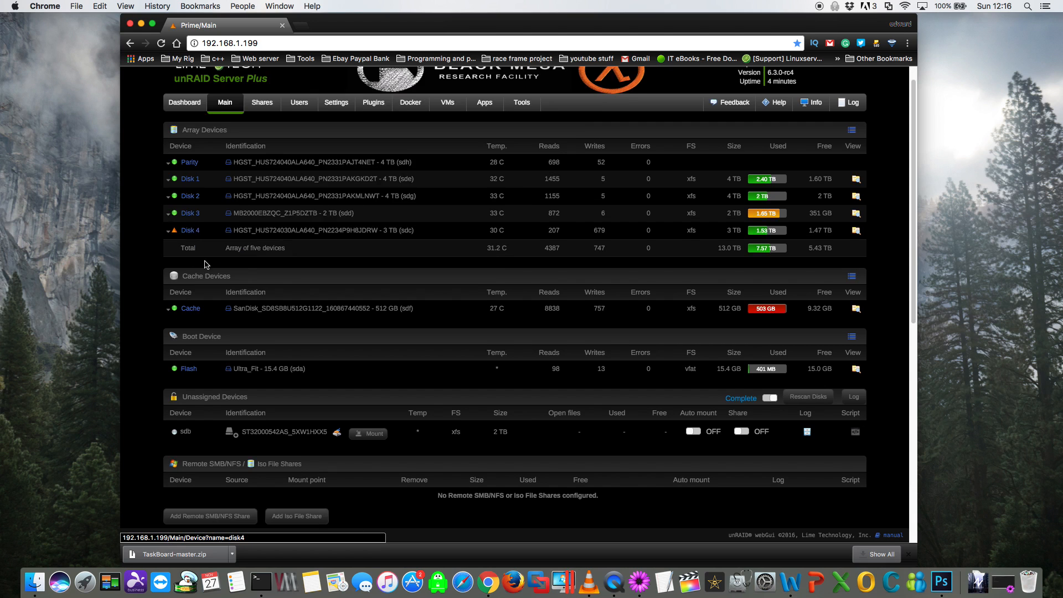